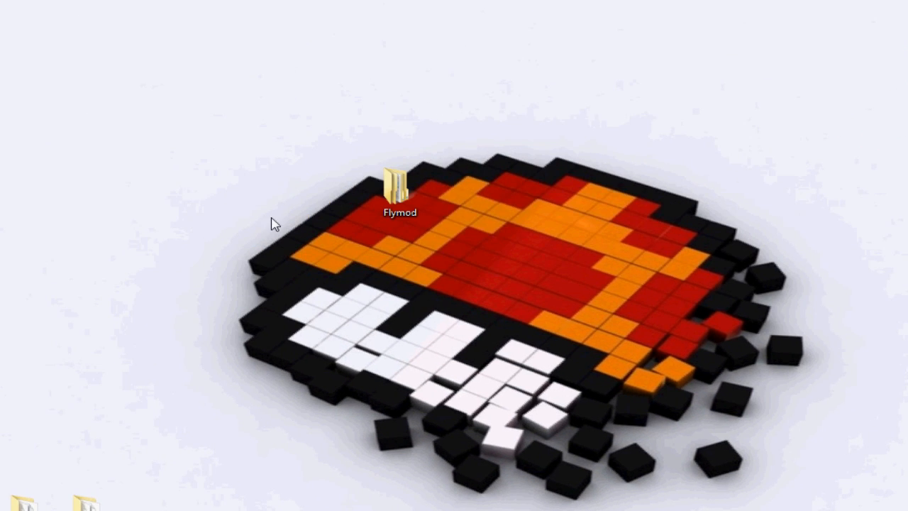
mouse_move(341, 213)
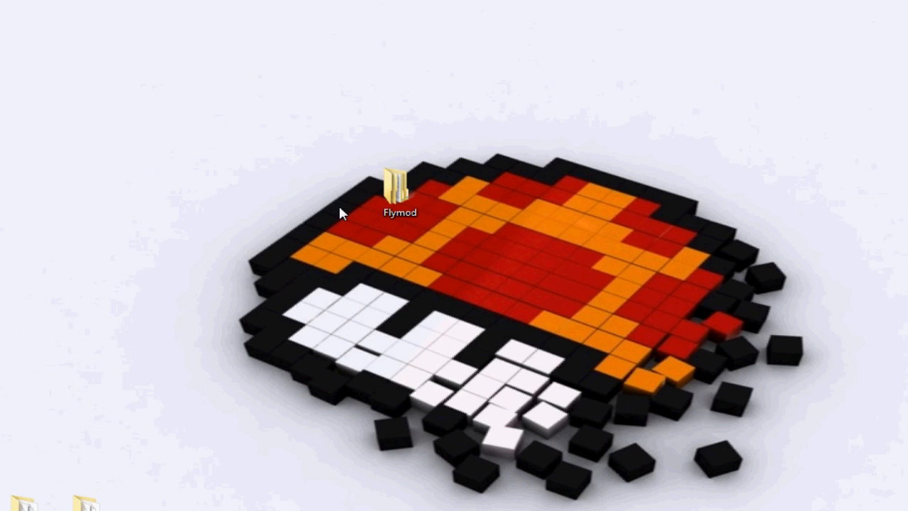
mouse_move(340, 217)
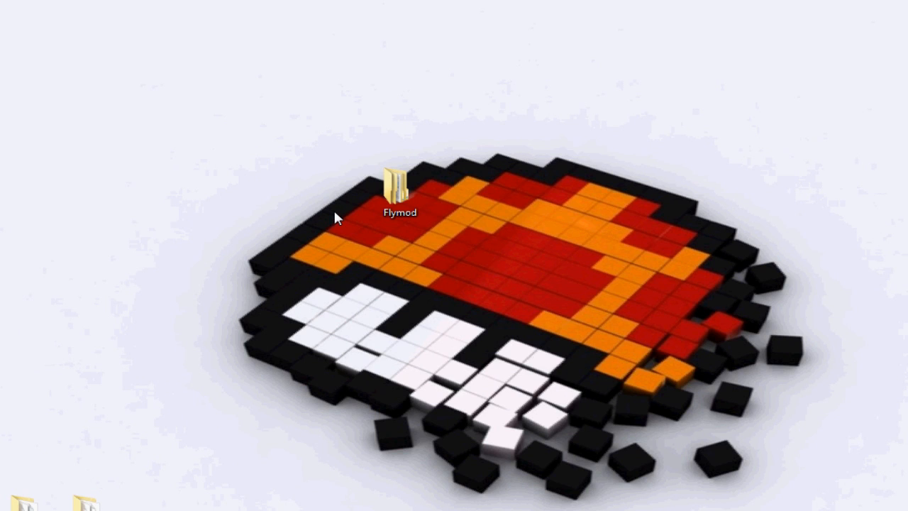
mouse_move(343, 301)
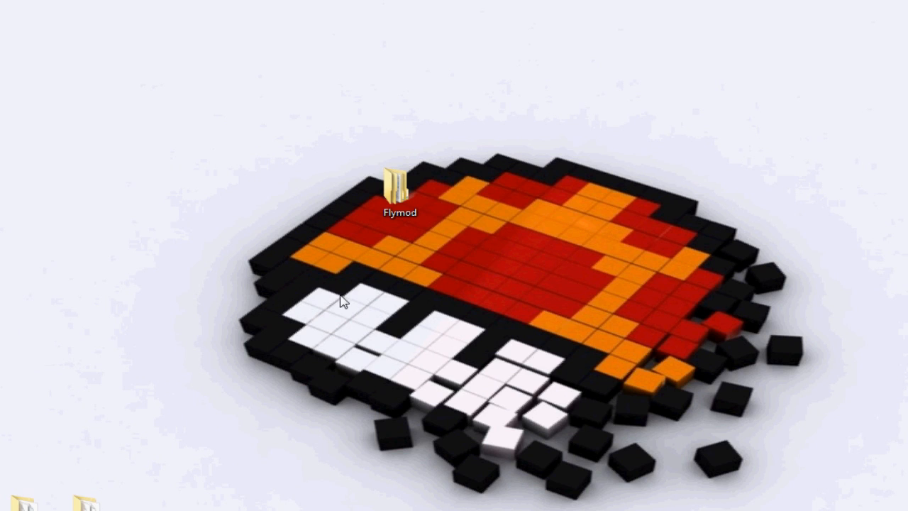
mouse_move(343, 191)
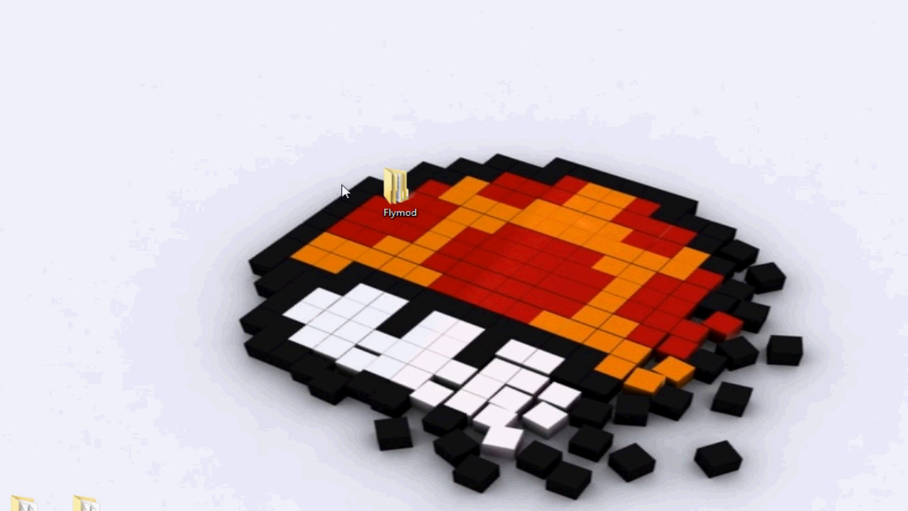
mouse_move(344, 144)
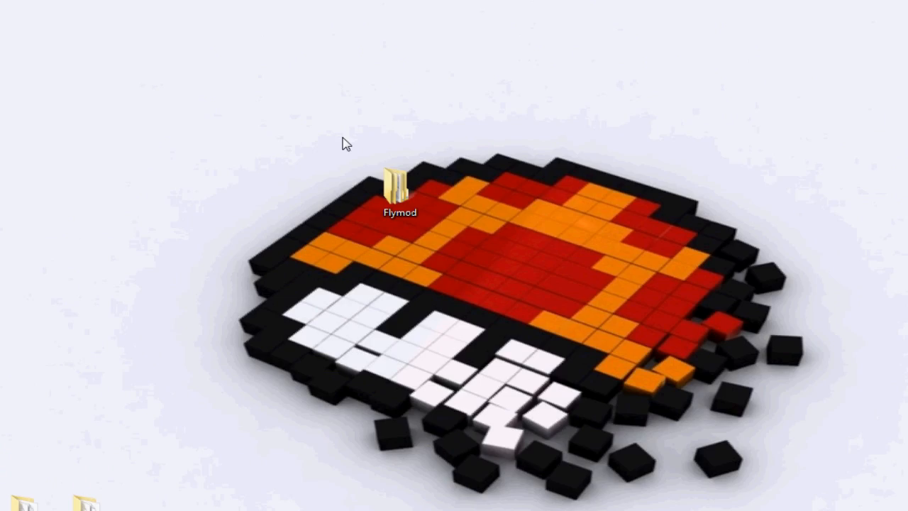
Open the Flymod folder on the desktop.
left_click(399, 188)
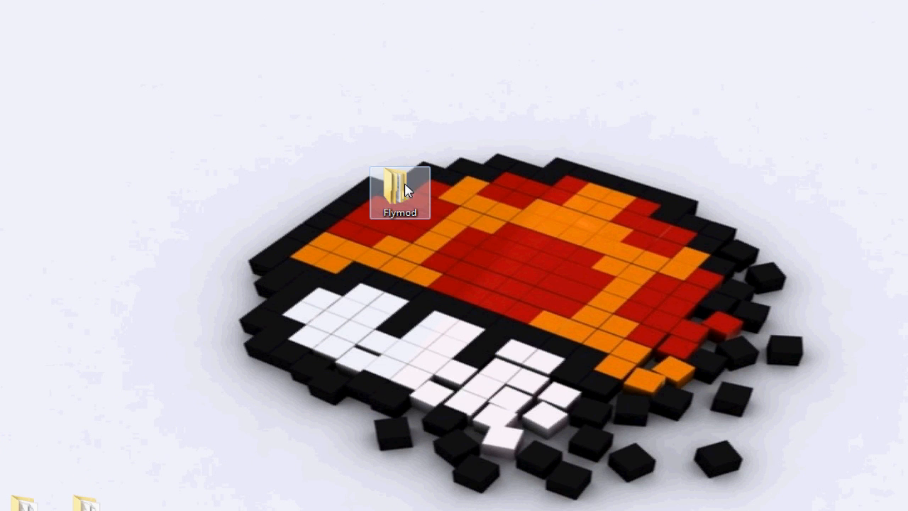
double_click(399, 182)
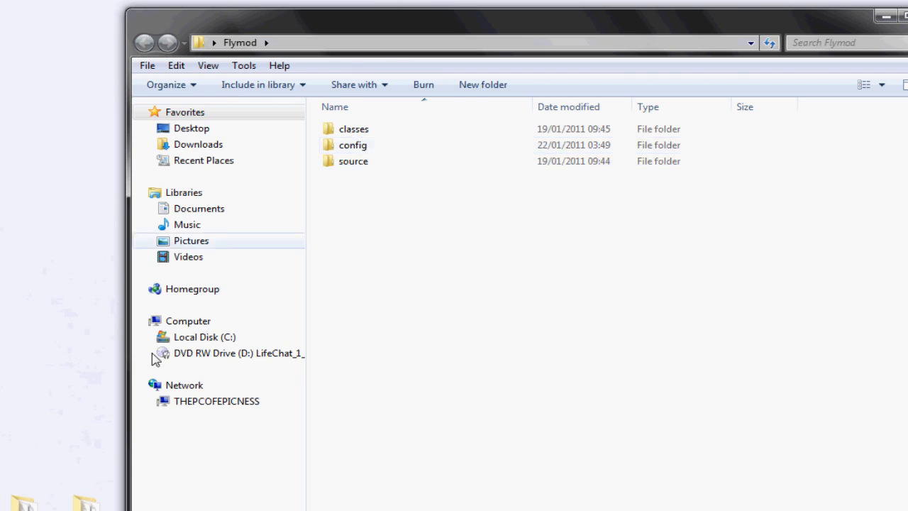
Use Run with %APPDATA% to open the Roaming folder containing .minecraft.
left_click(21, 495)
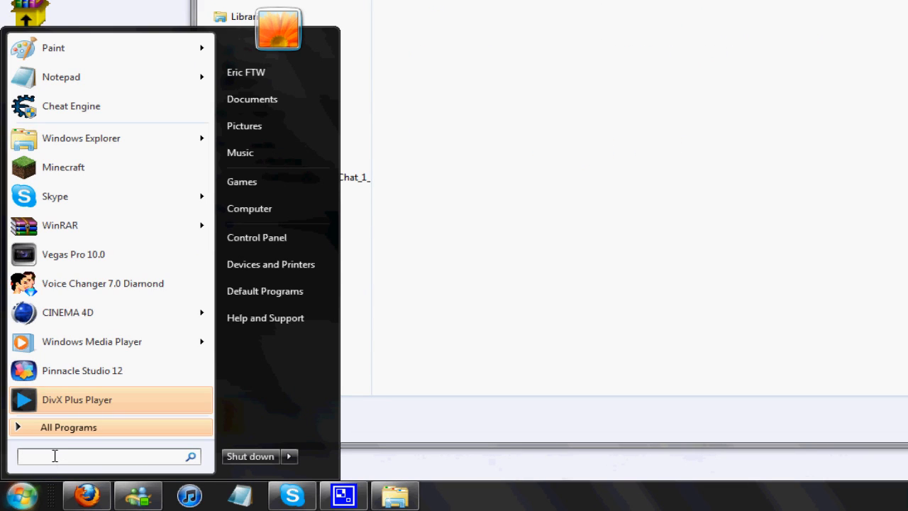
type("run")
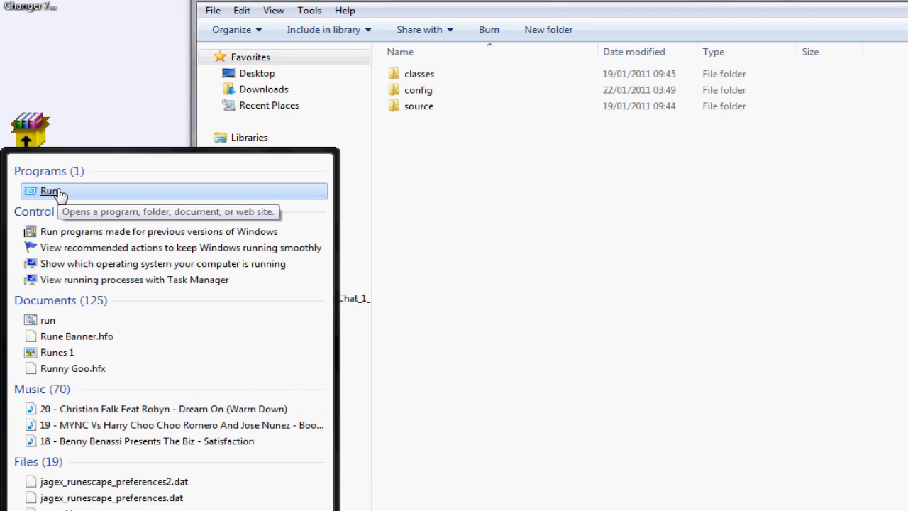
left_click(51, 192)
type("%APPDATA%")
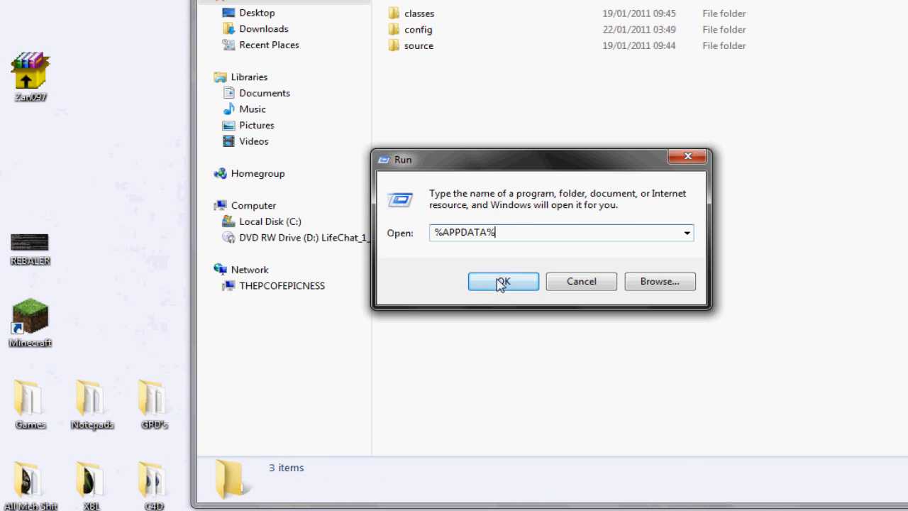
left_click(502, 281)
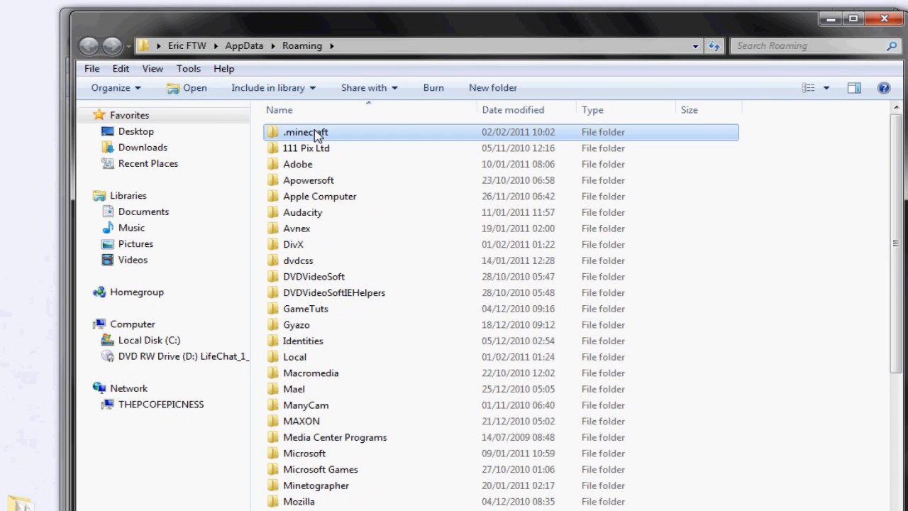
Go into .minecraft's bin folder and bring up actions for minecraft.jar.
double_click(304, 132)
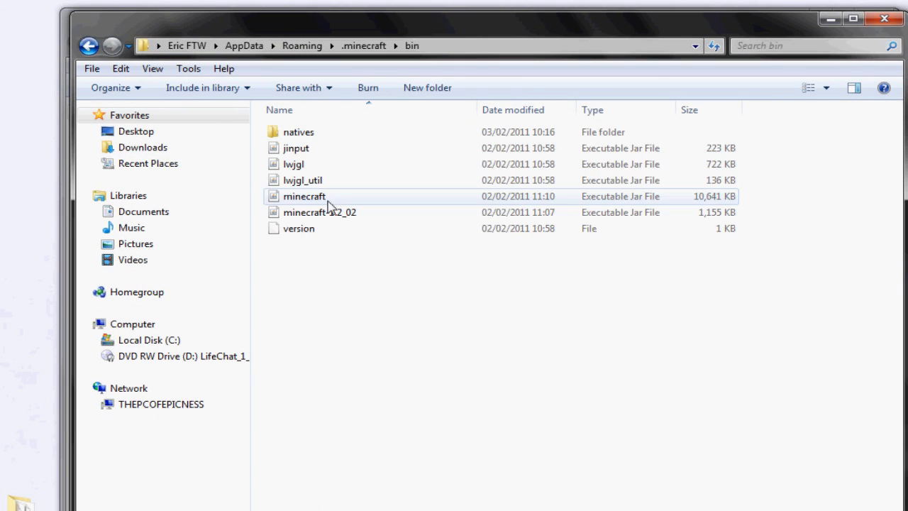
left_click(303, 196)
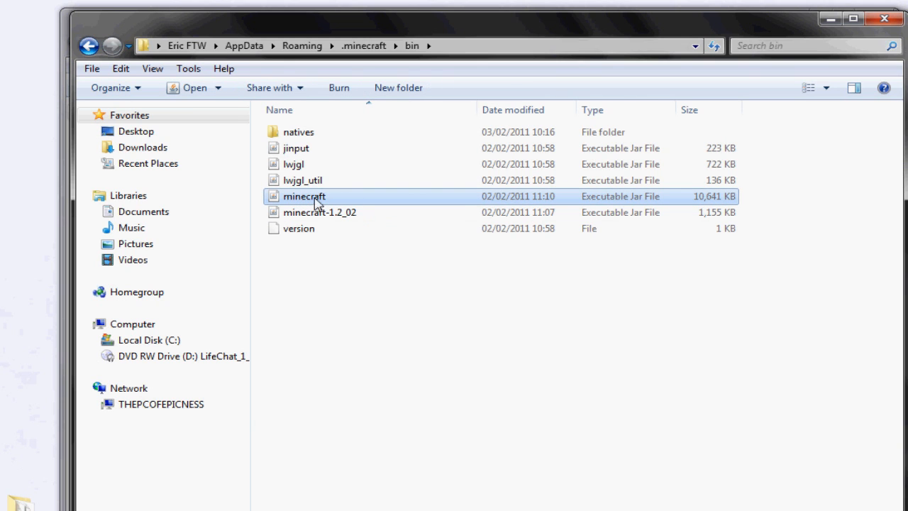
mouse_move(323, 204)
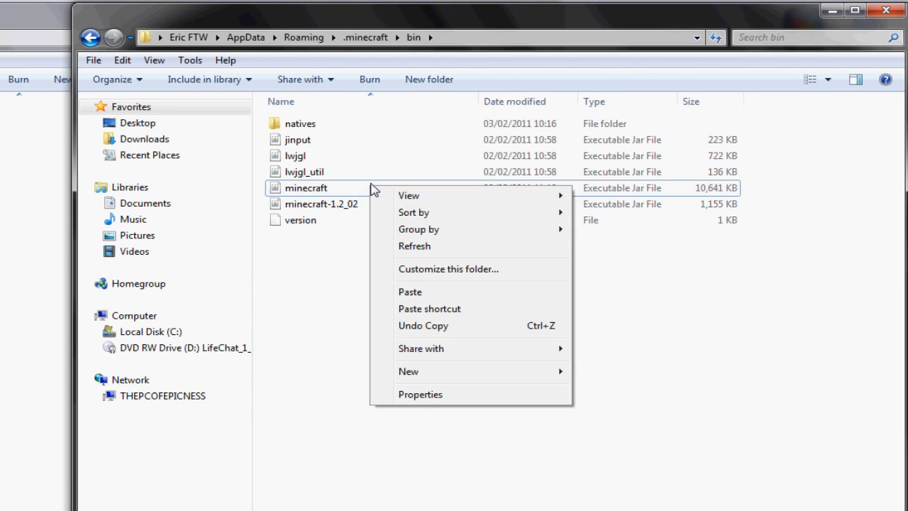
right_click(306, 187)
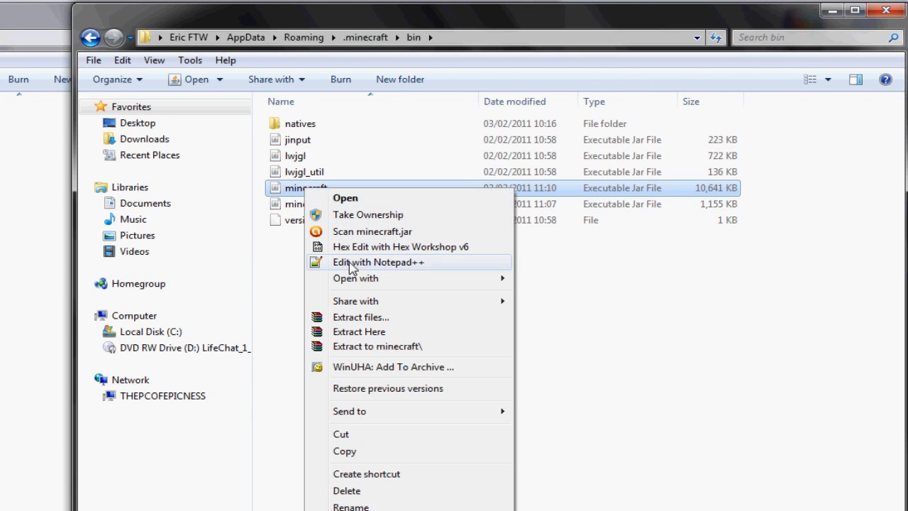
mouse_move(355, 277)
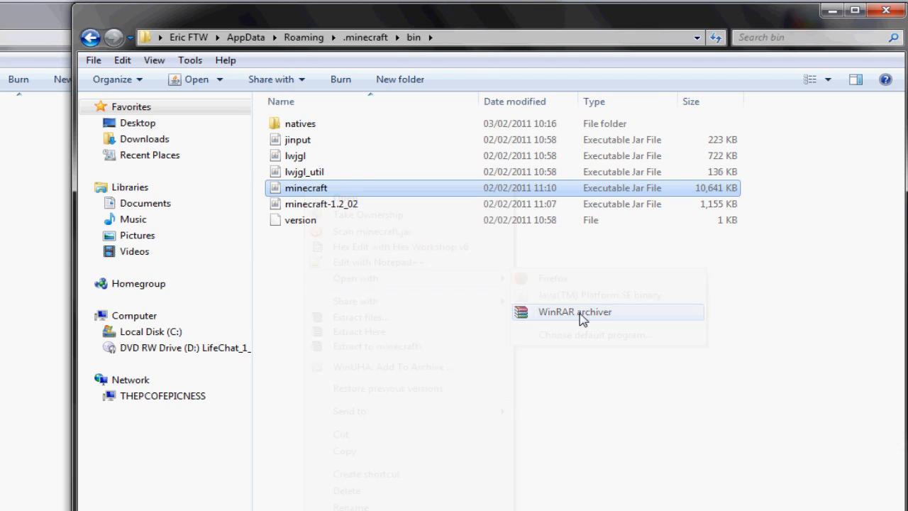
Open minecraft.jar as an archive in WinRAR to list its contents.
left_click(574, 312)
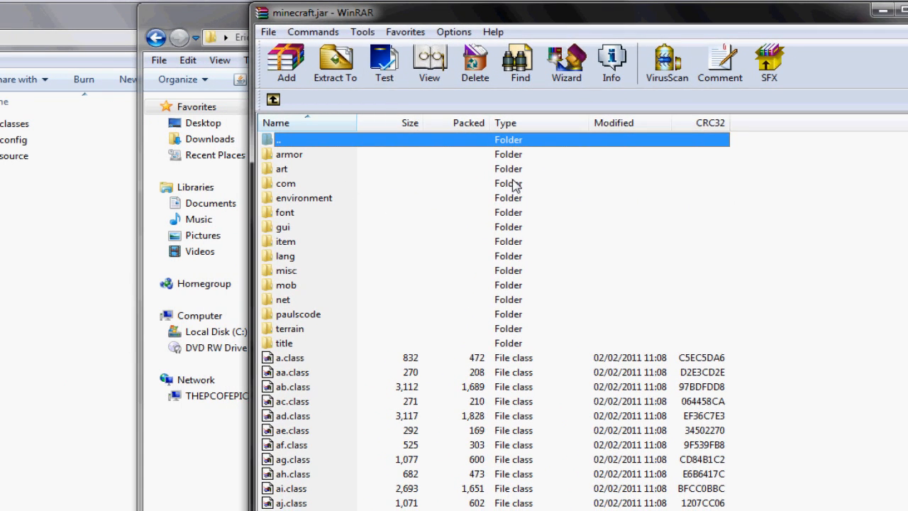
mouse_move(337, 236)
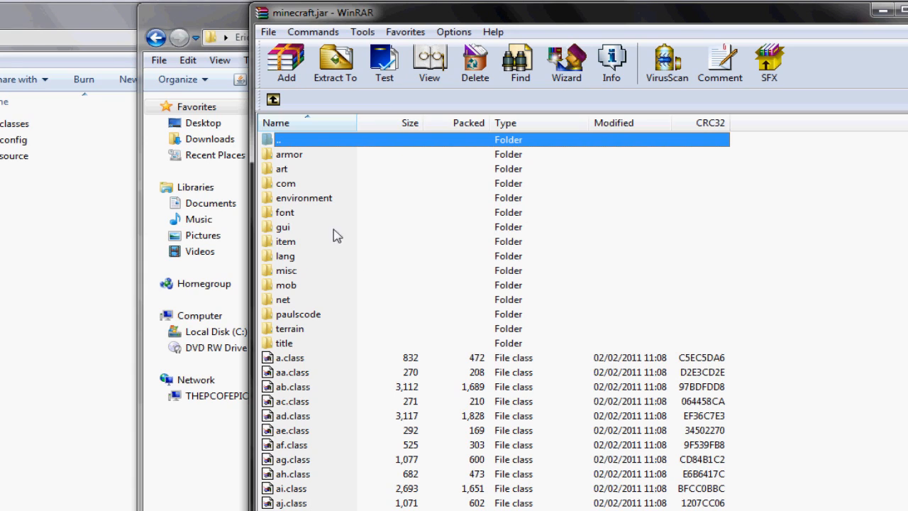
mouse_move(307, 255)
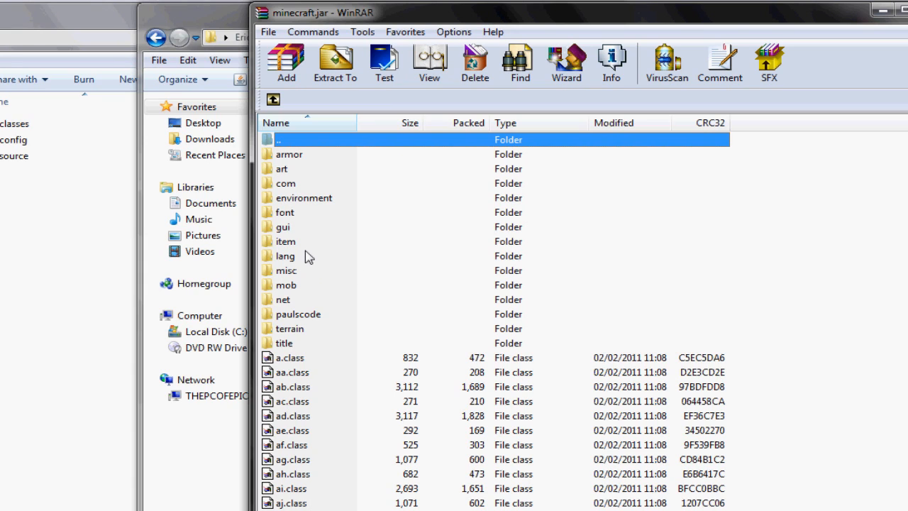
mouse_move(269, 176)
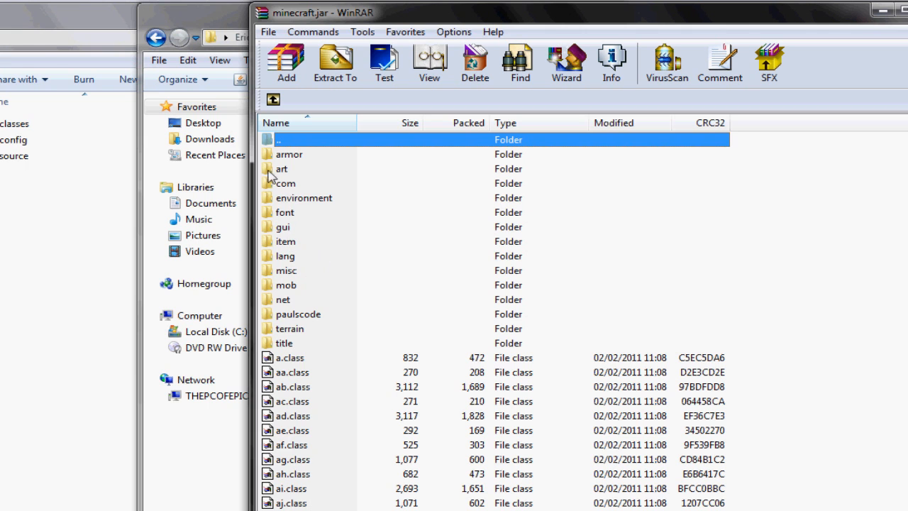
mouse_move(310, 224)
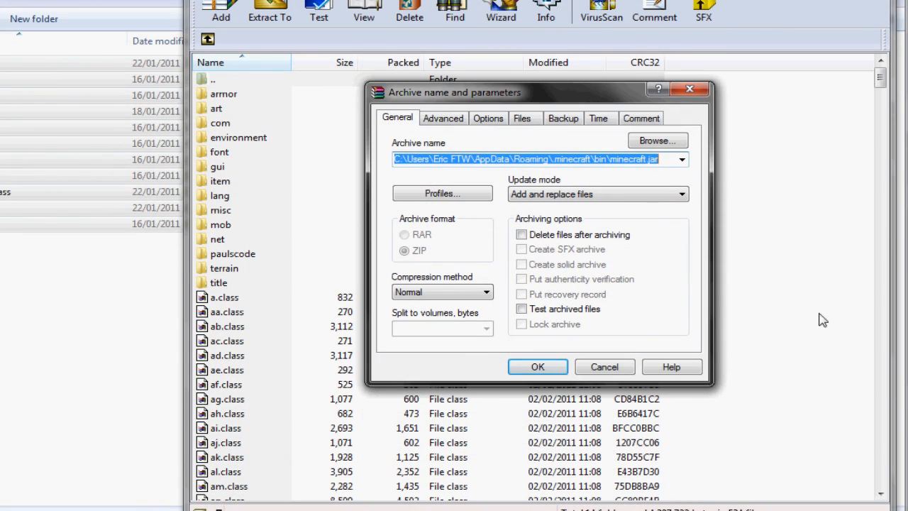
Confirm adding the Flymod class files into minecraft.jar.
left_click(536, 366)
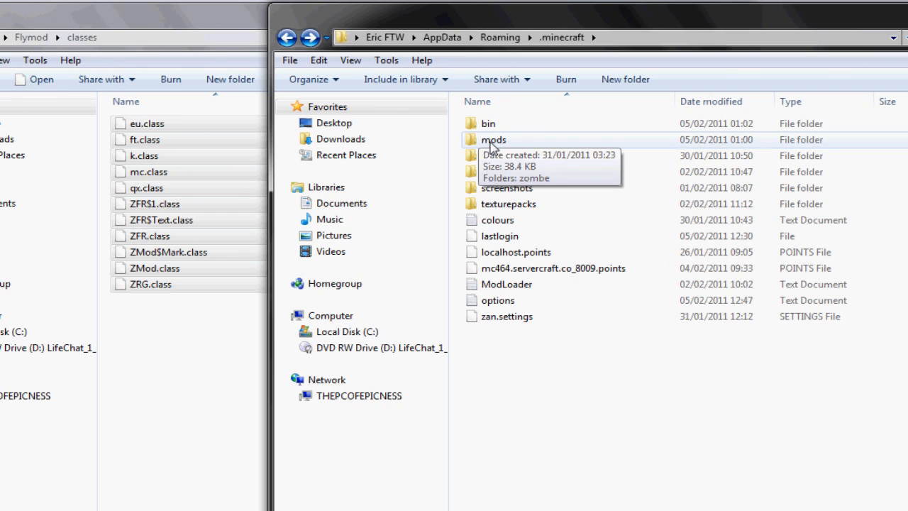
Browse into mods/zombe in .minecraft and open Flymod's config folder.
double_click(493, 139)
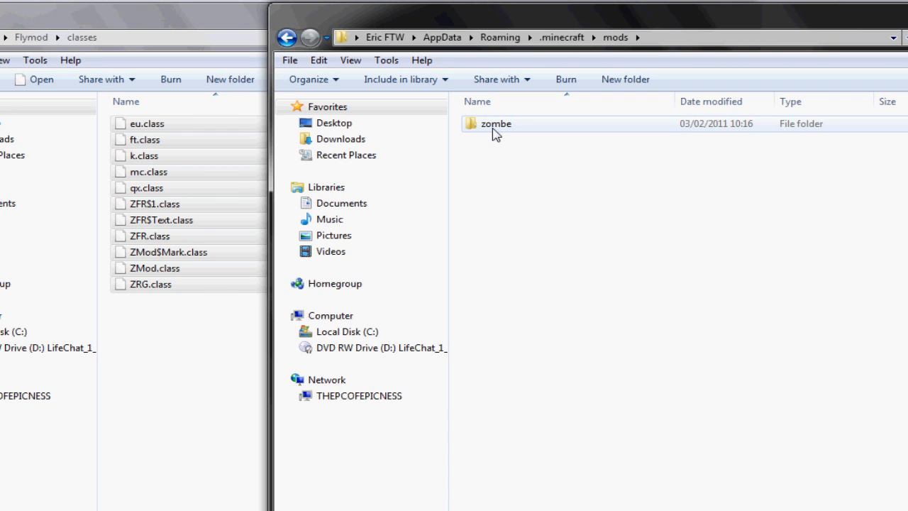
double_click(494, 123)
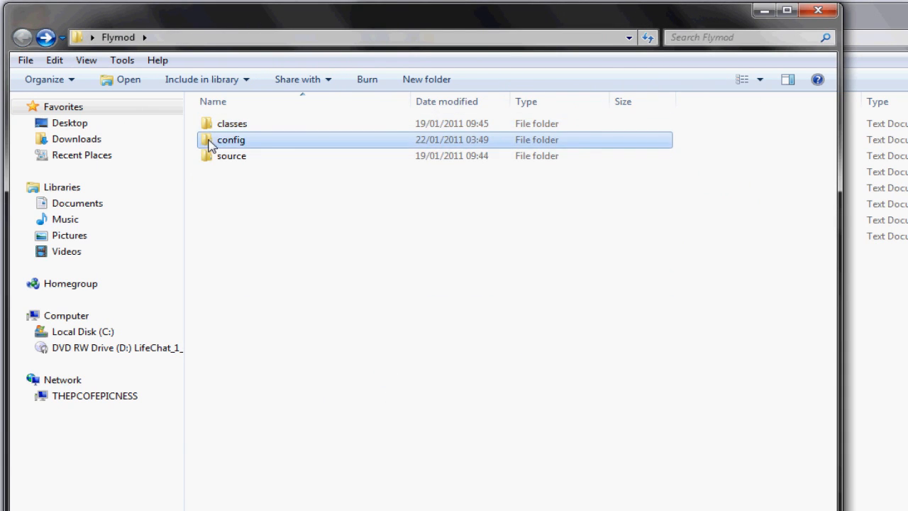
double_click(230, 139)
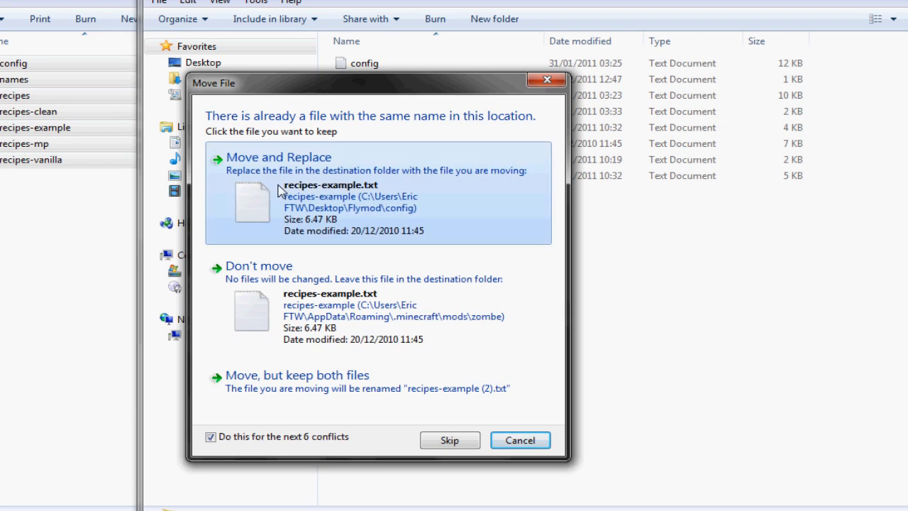
Move and replace the existing zombe config and recipe files with Flymod's.
left_click(278, 156)
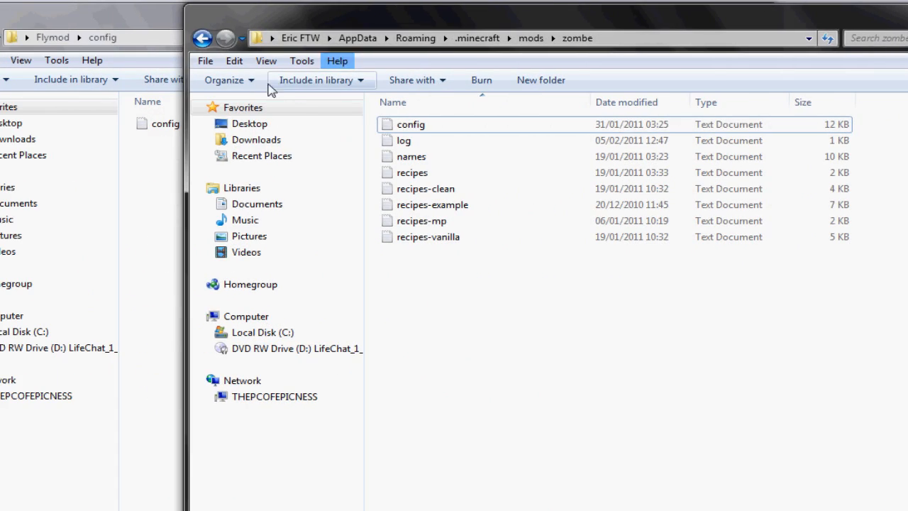
Open the zombe config file in Notepad for editing.
double_click(410, 124)
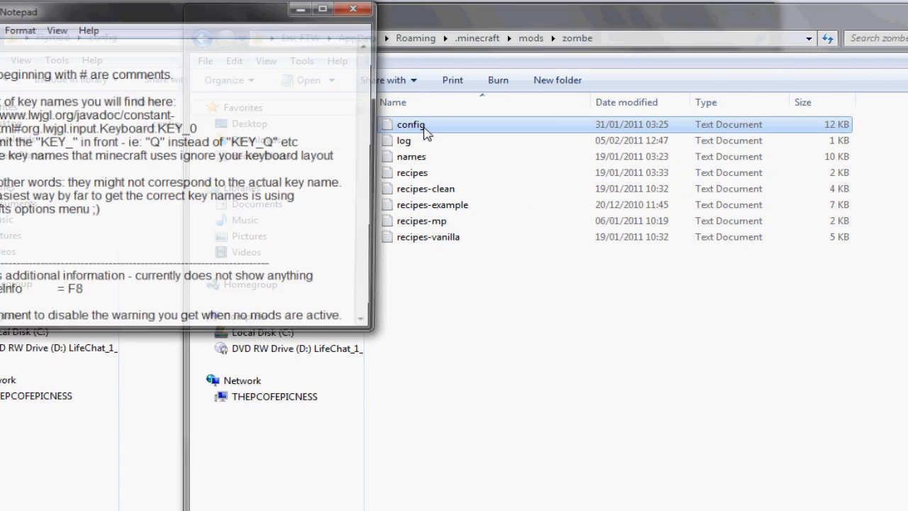
double_click(410, 125)
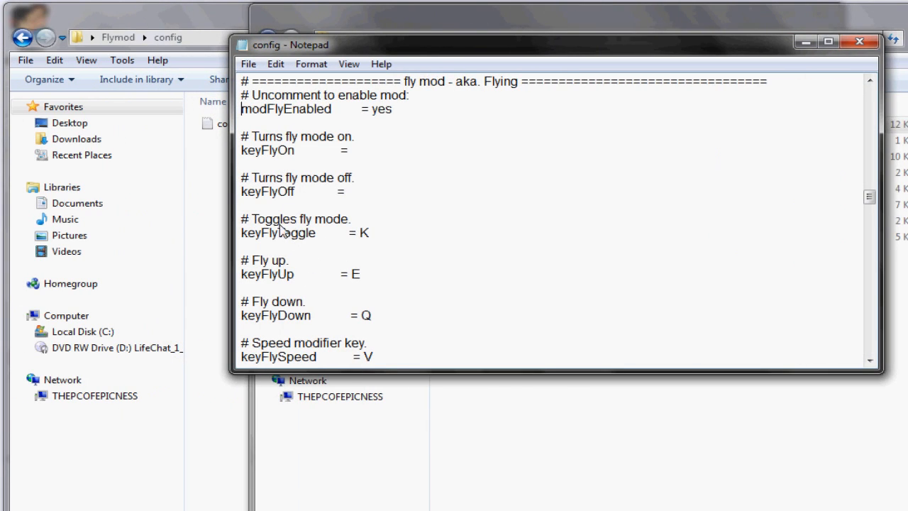
mouse_move(360, 248)
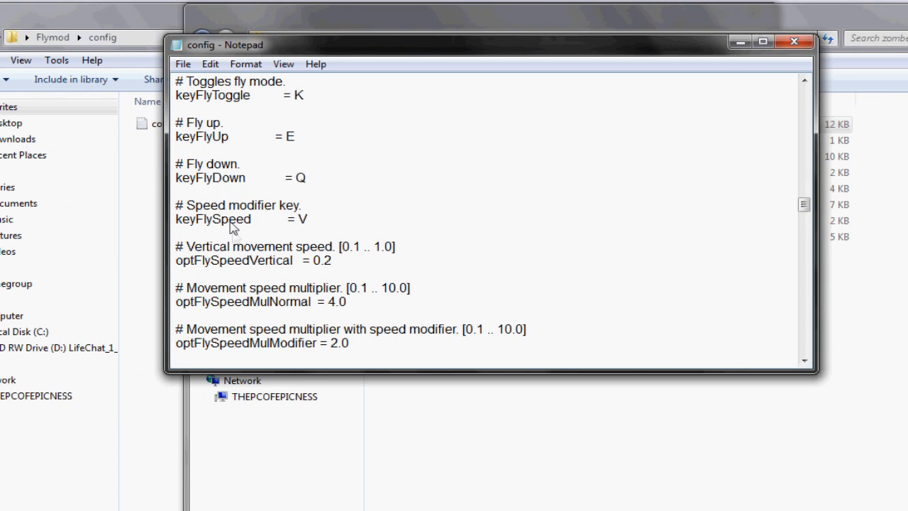
mouse_move(243, 306)
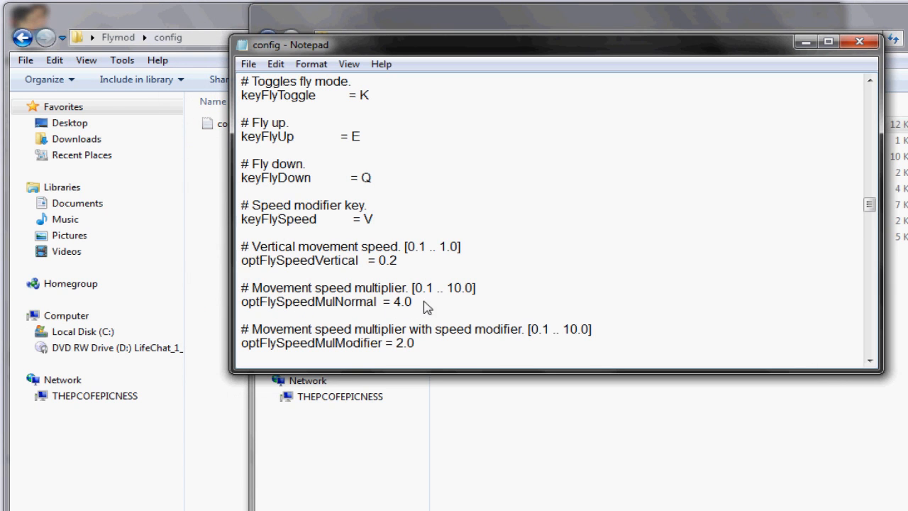
mouse_move(258, 193)
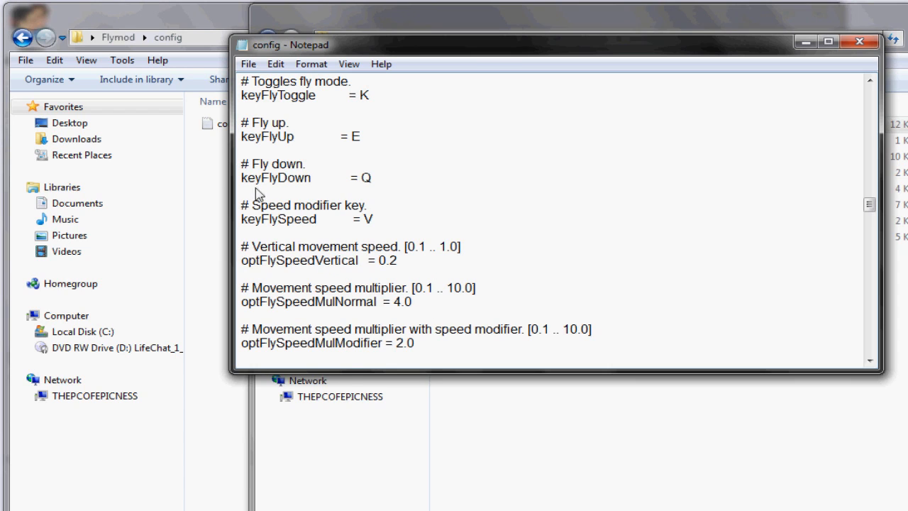
Review the fly mod's speed modifier key and movement speed multiplier 4.0 settings.
left_click_drag(270, 204, 368, 205)
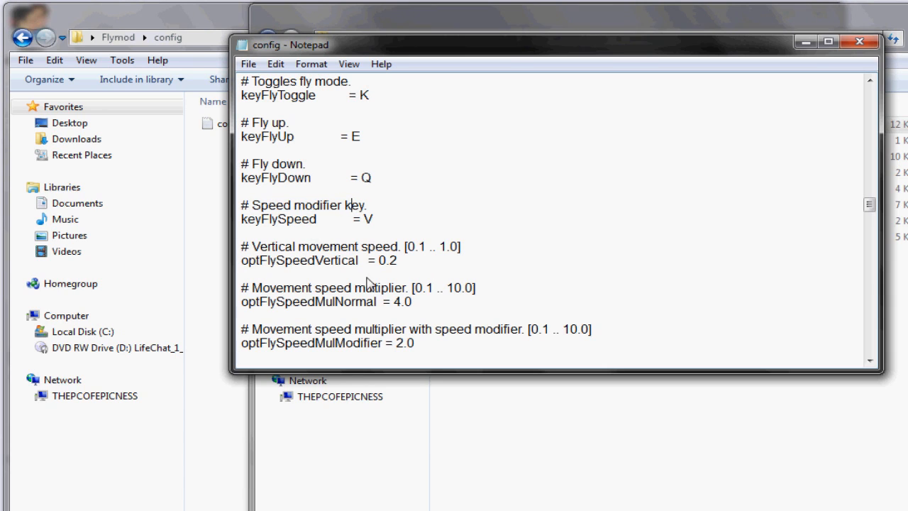
left_click_drag(261, 286, 358, 286)
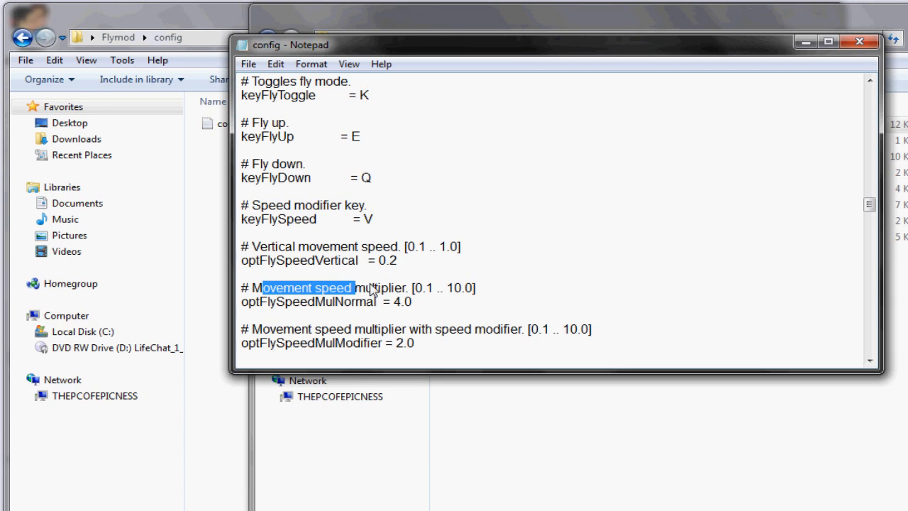
left_click_drag(351, 287, 414, 301)
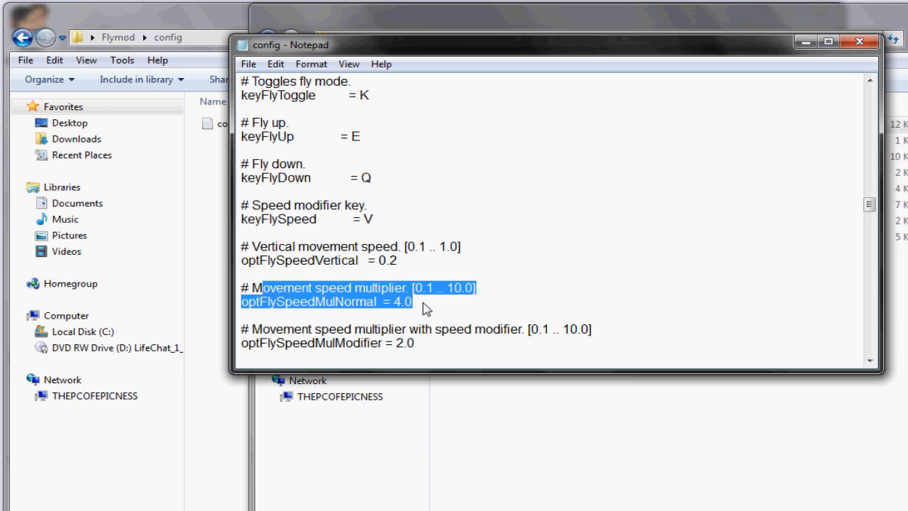
left_click(410, 291)
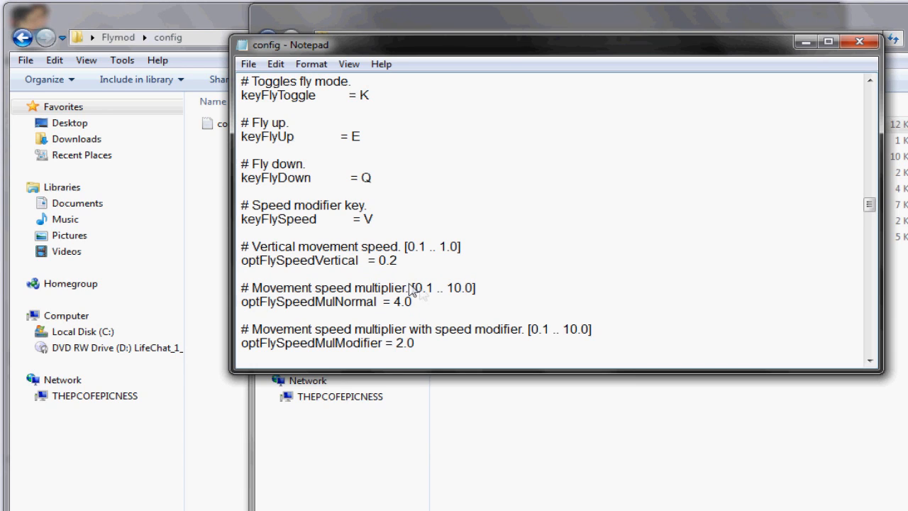
mouse_move(417, 315)
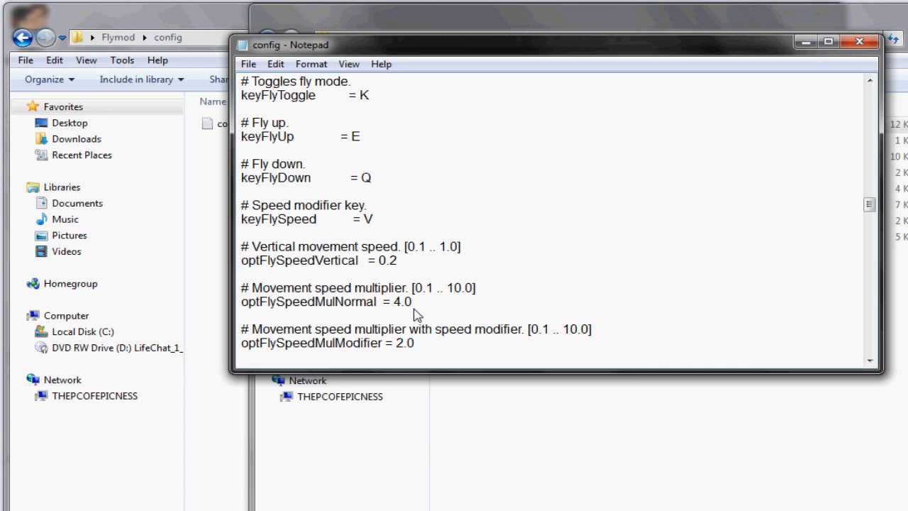
left_click(413, 301)
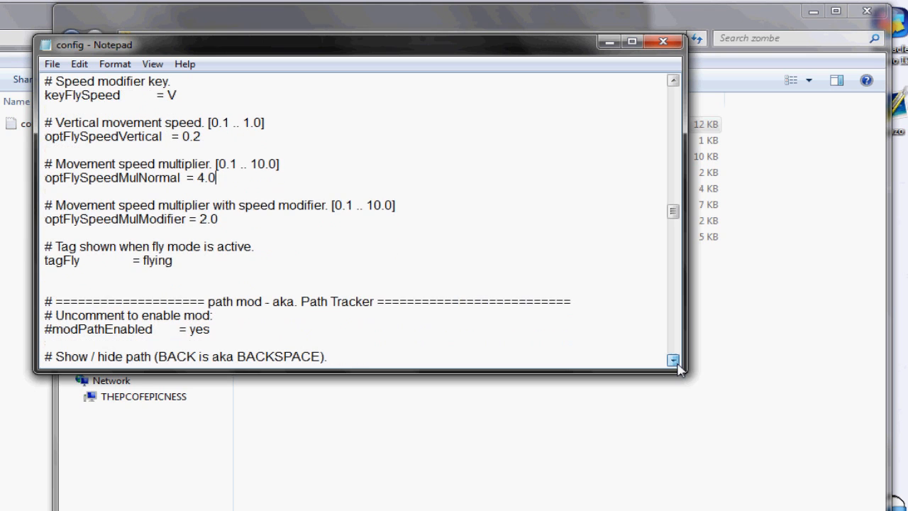
Search the config for 'safe' to reach the modSafeEnabled section.
key("ctrl+f")
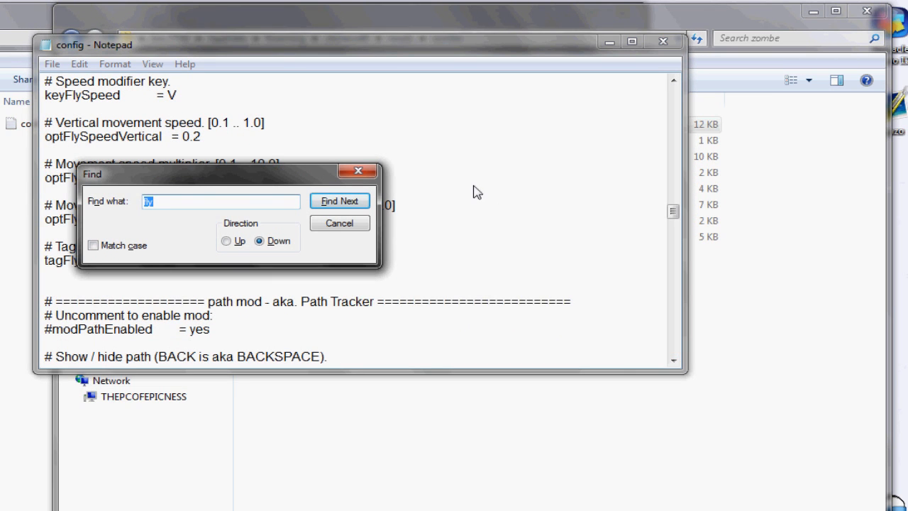
type("safe")
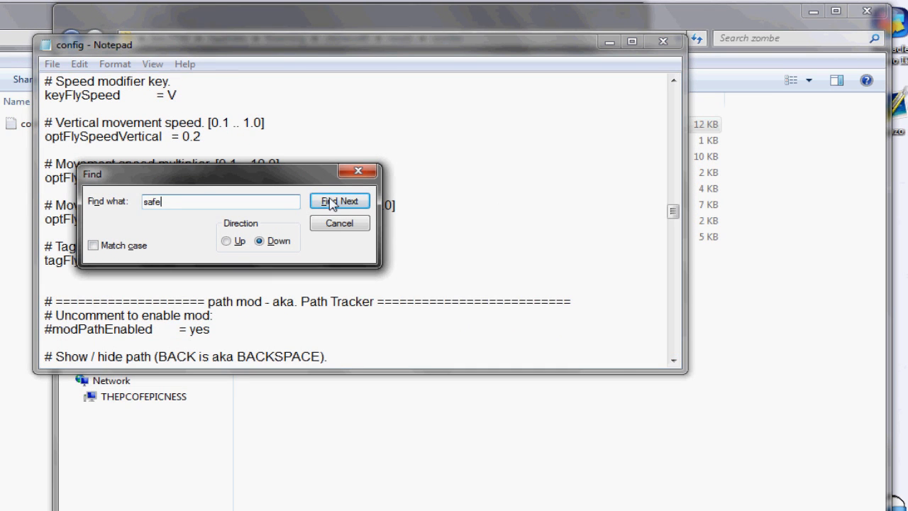
left_click(339, 202)
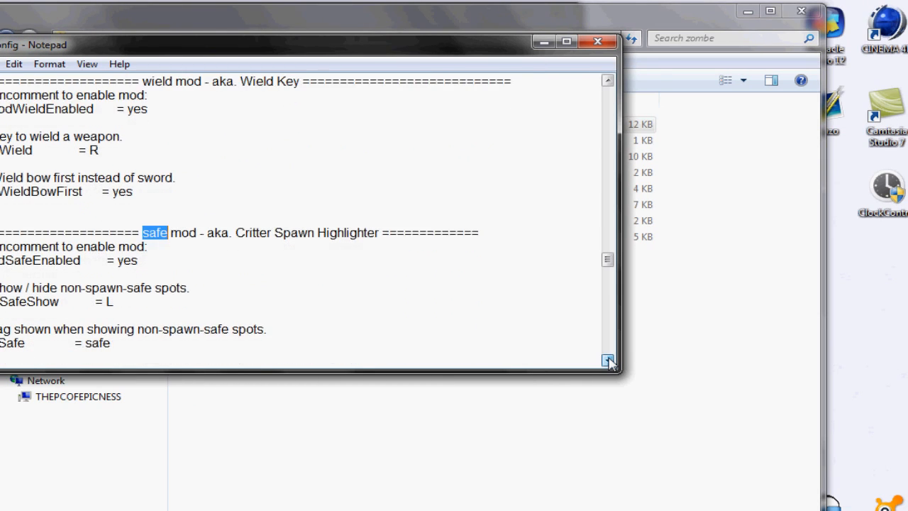
left_click(607, 362)
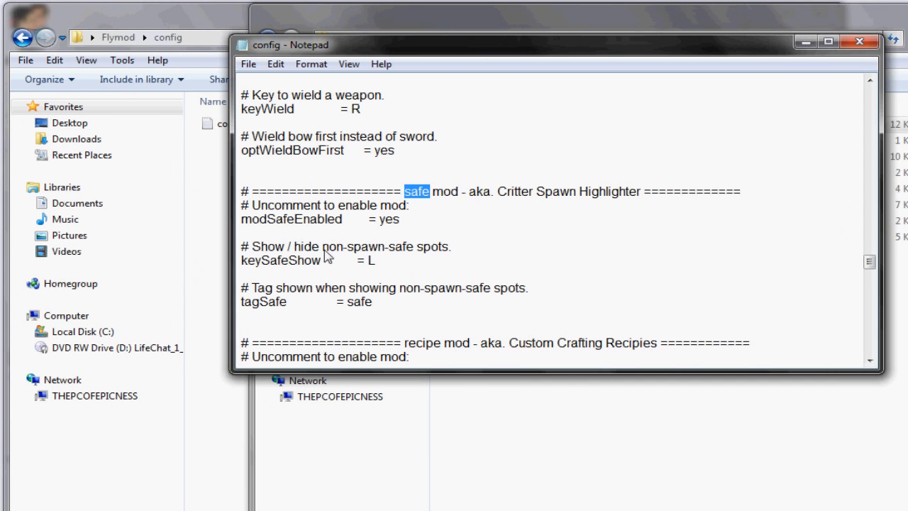
mouse_move(400, 275)
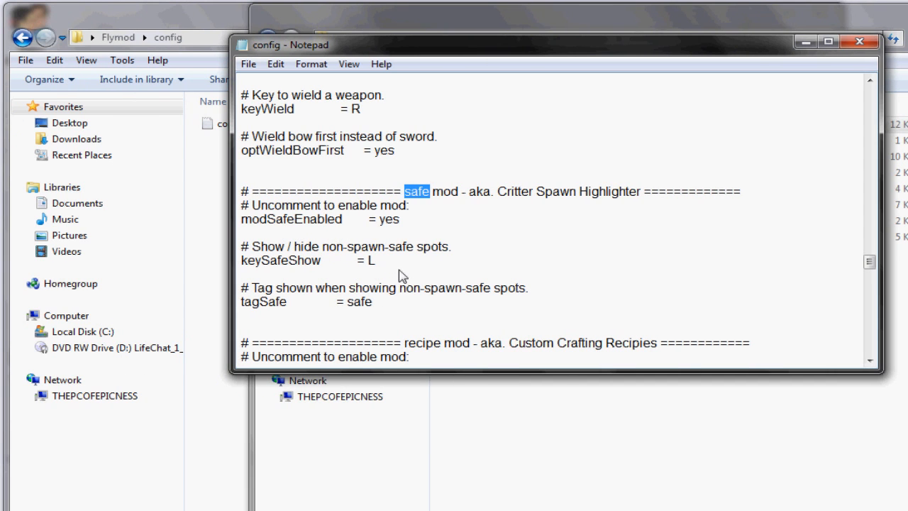
mouse_move(394, 267)
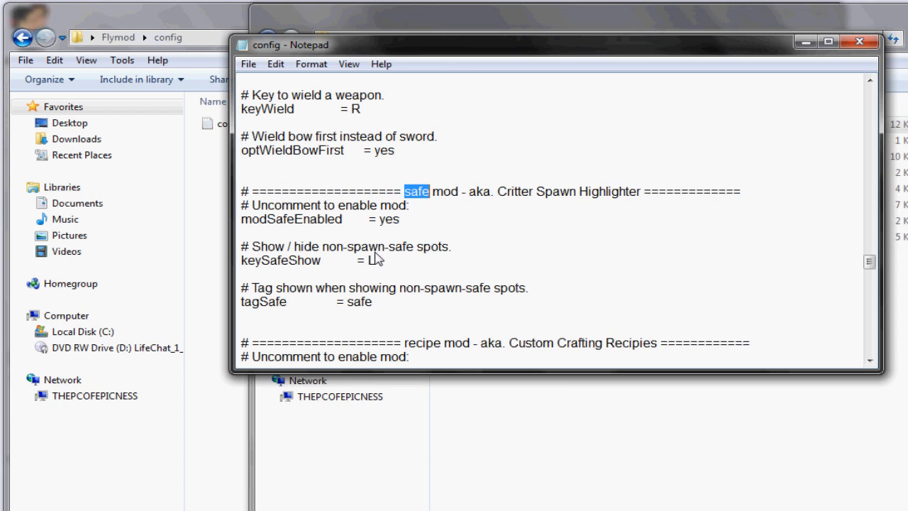
mouse_move(248, 230)
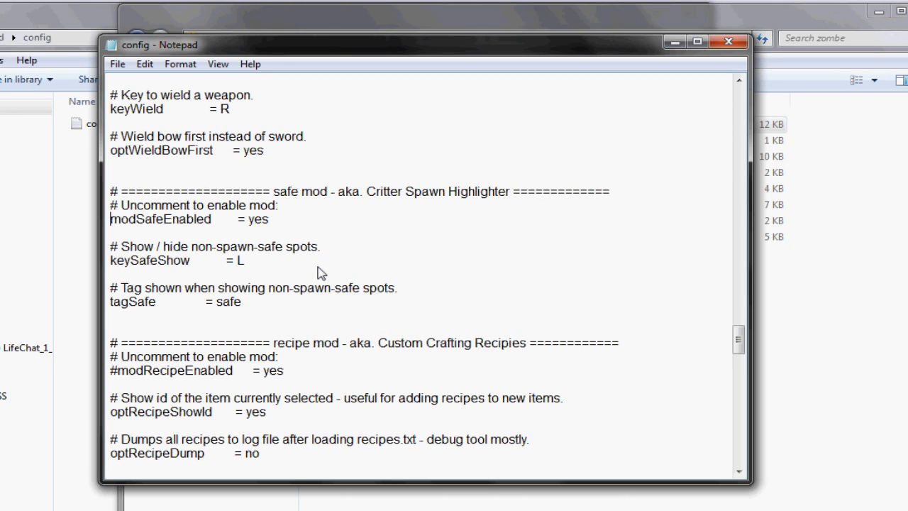
mouse_move(297, 148)
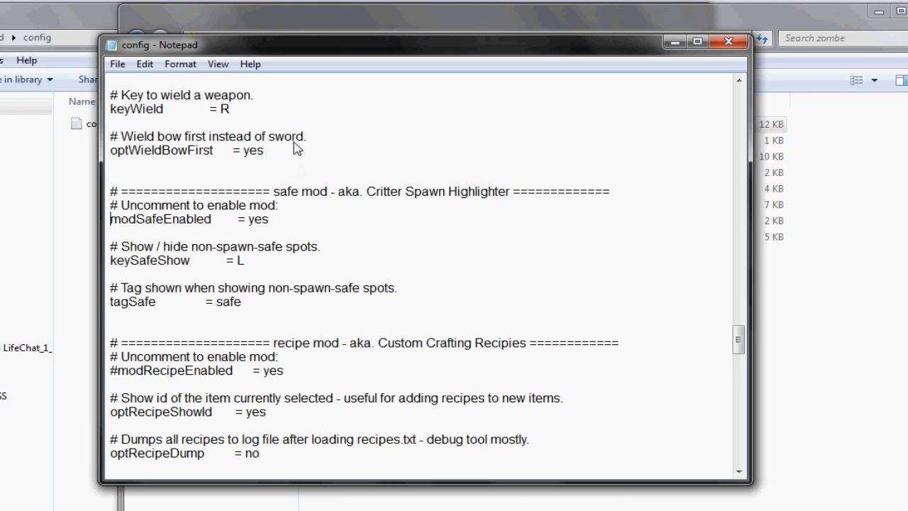
mouse_move(372, 315)
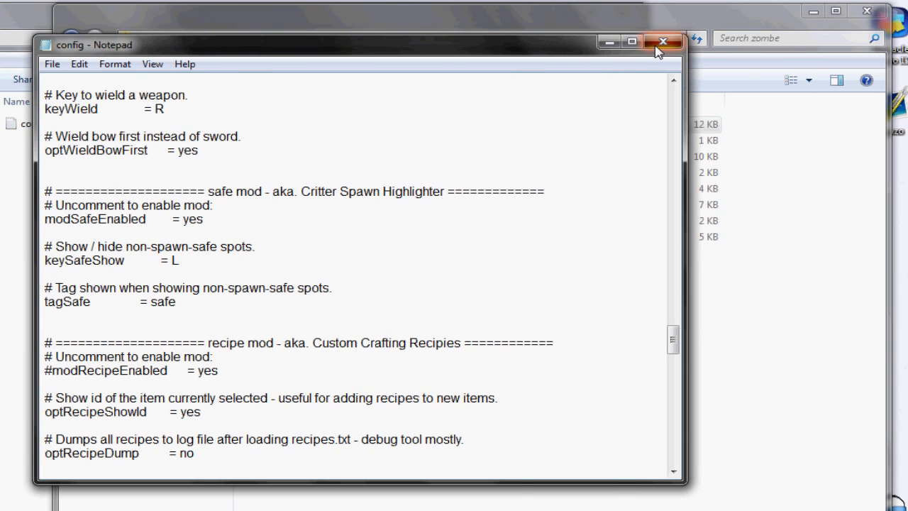
Close the edited config file and return to the desktop.
left_click(662, 39)
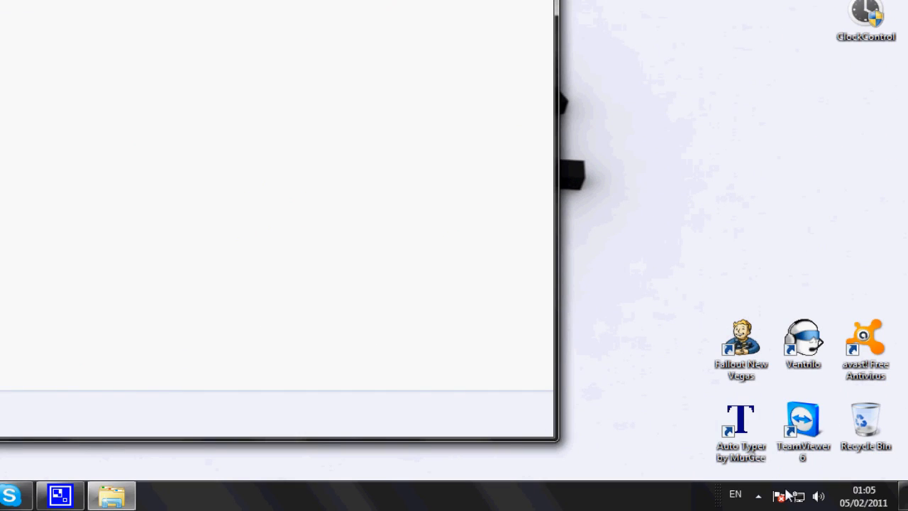
left_click(758, 495)
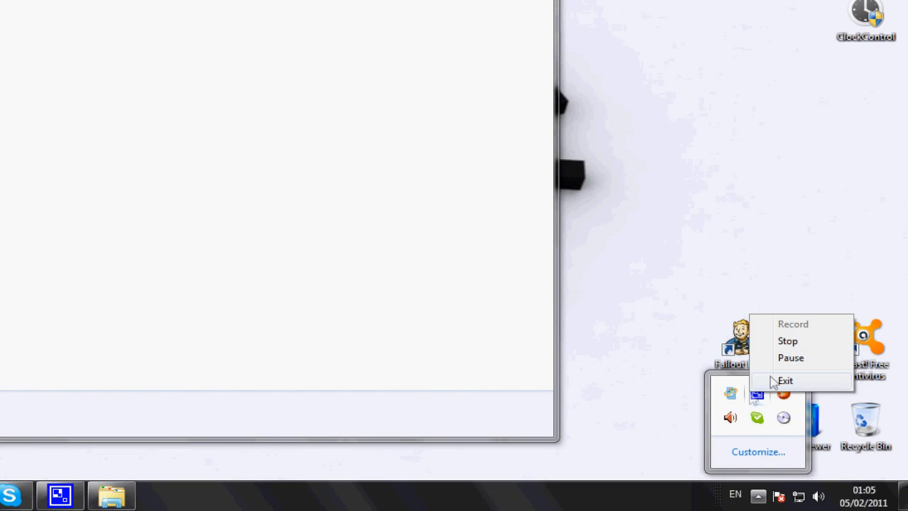